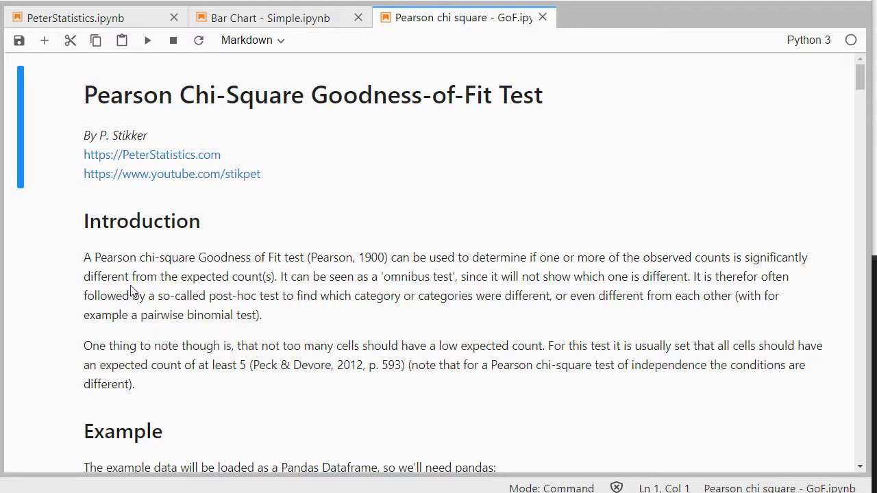
mouse_move(392, 365)
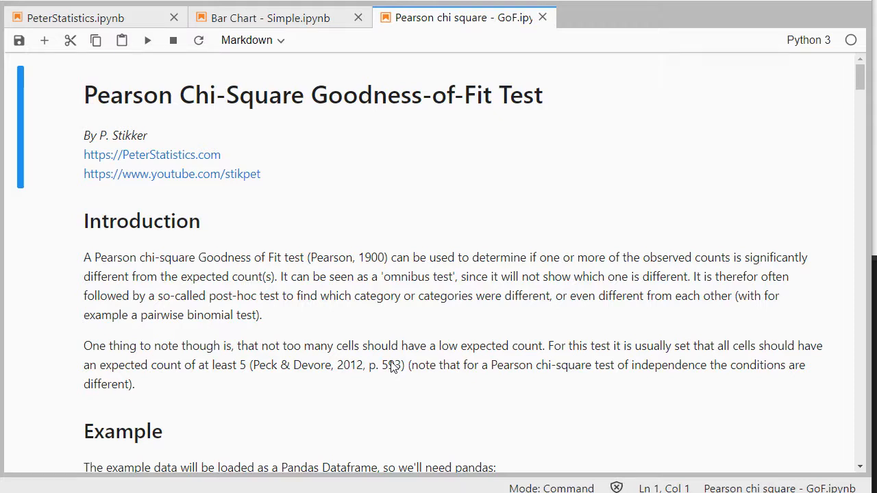
- Scroll through the chi-square notebook while the kernel restart awaits confirmation
scroll("down", 3)
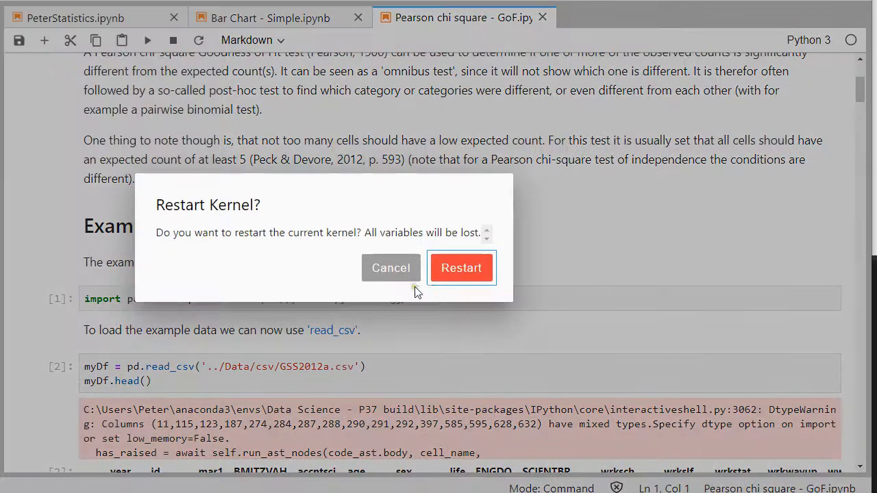
- Confirm the kernel restart and rerun the pandas import and GSS2012a read_csv cells
left_click(461, 268)
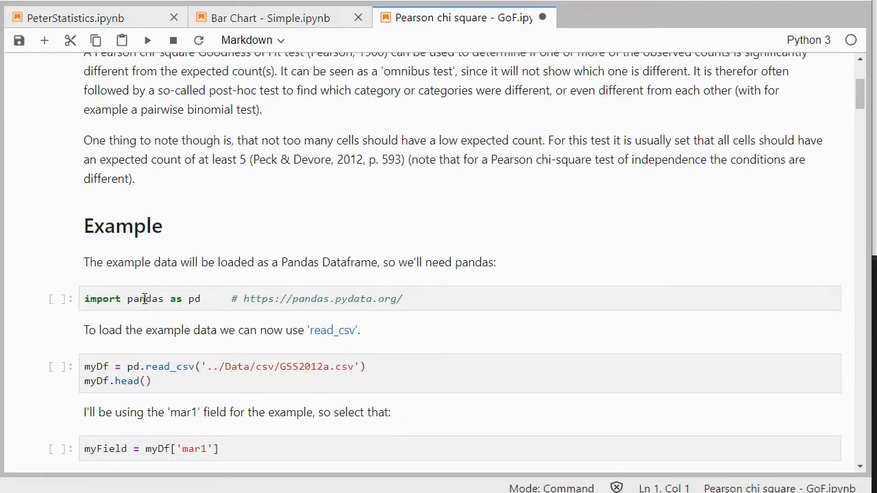
left_click(212, 299)
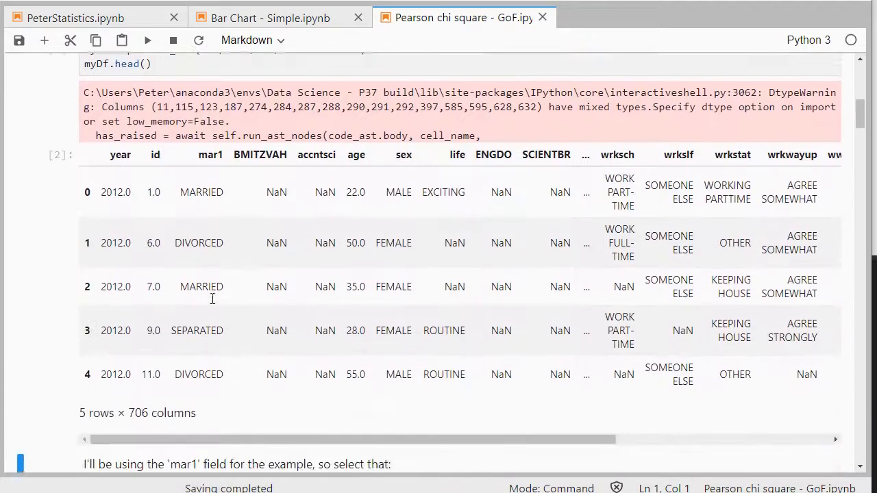
- Scroll down to the mar1 field selection and its value counts, led by 972 MARRIED
scroll("down", 3)
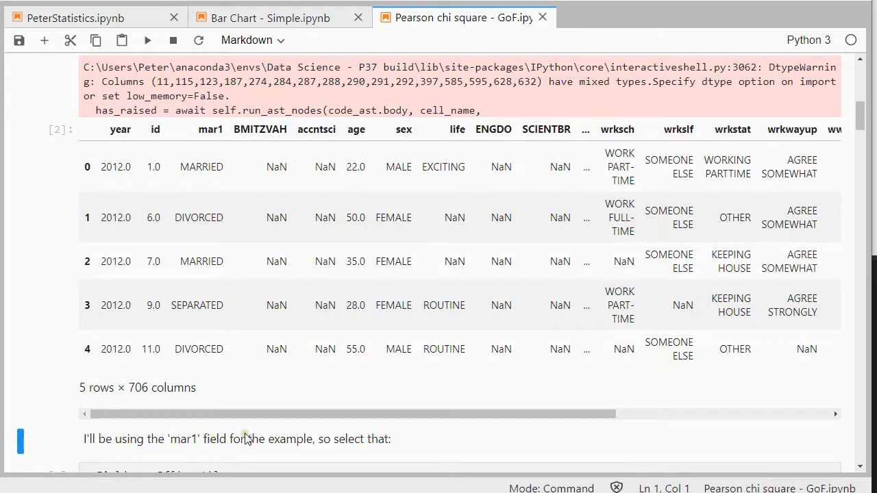
scroll("down", 3)
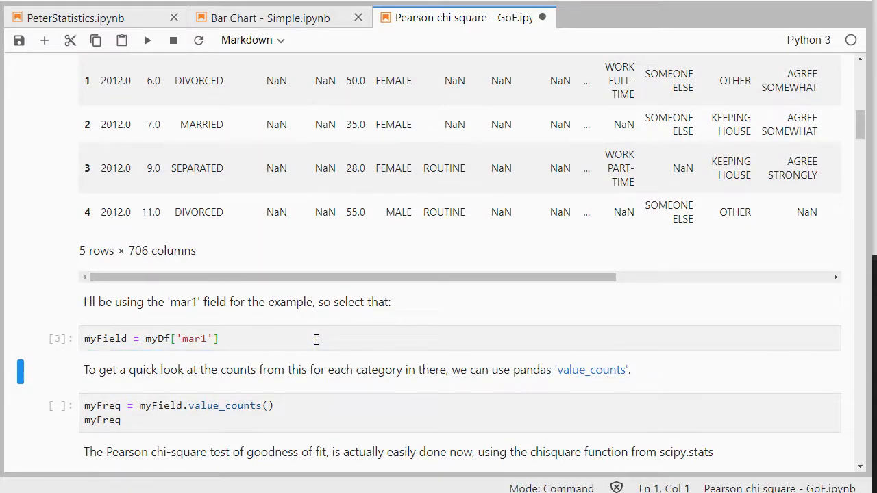
scroll("down", 3)
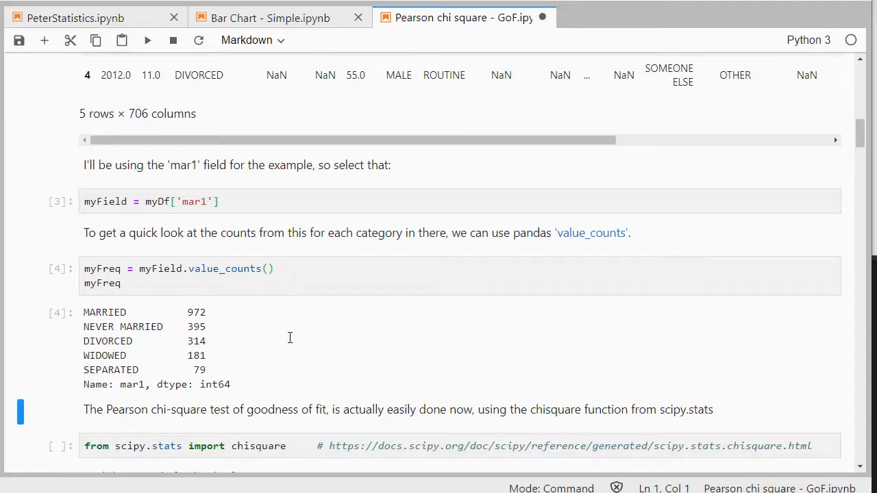
scroll("down", 3)
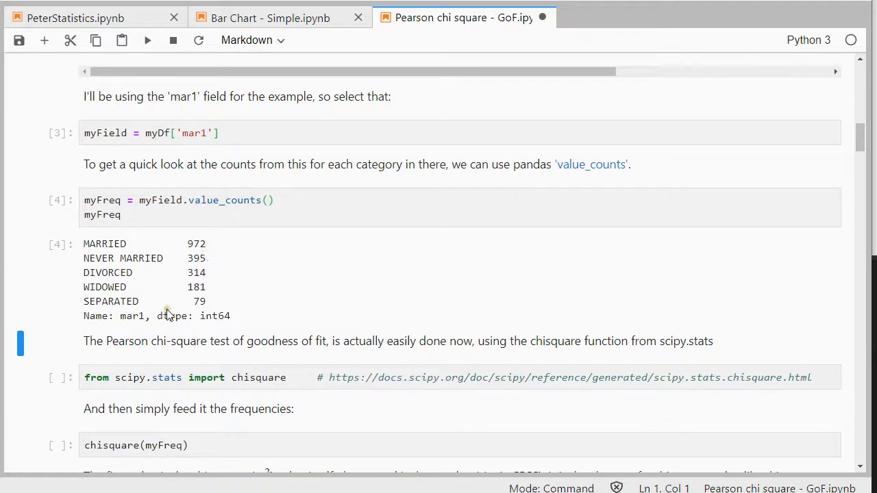
mouse_move(213, 315)
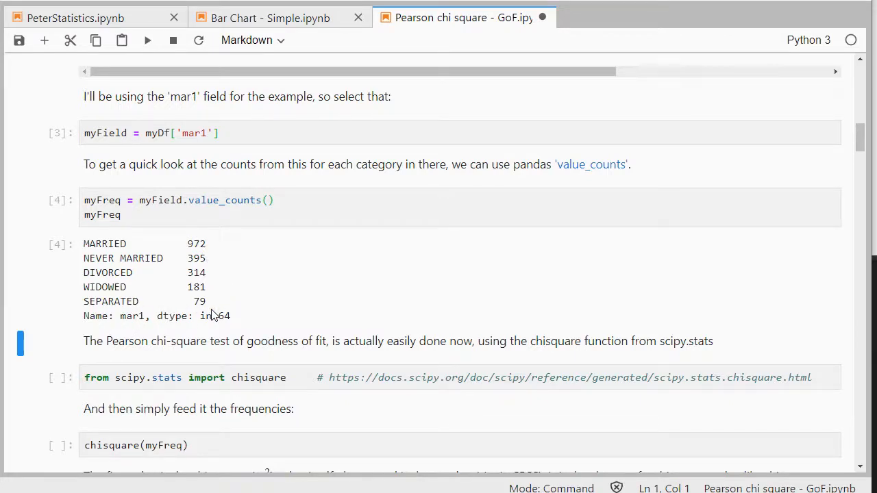
mouse_move(213, 286)
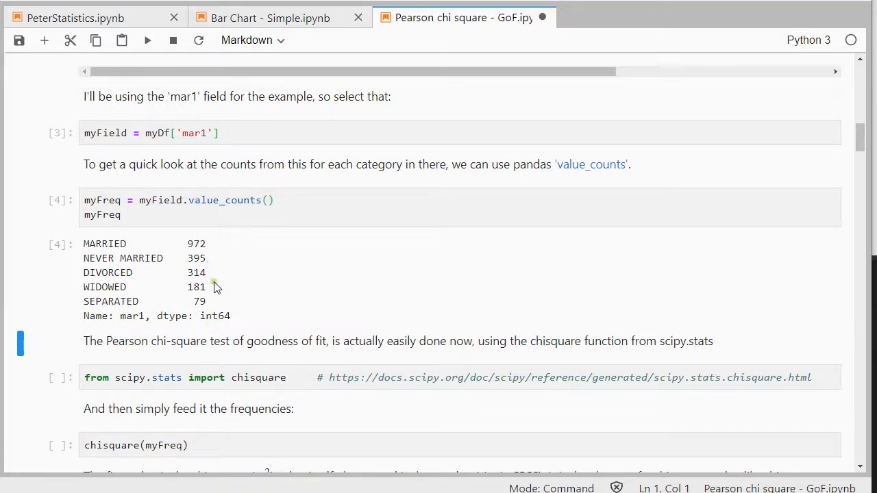
mouse_move(306, 305)
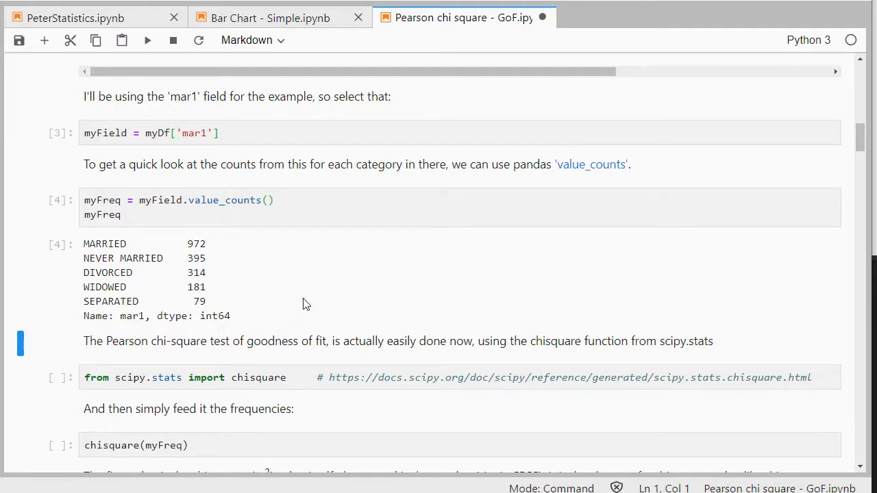
- Import chisquare from scipy.stats and run it on myFreq, giving statistic ≈1249.13, p ≈3.56e-269
scroll("down", 3)
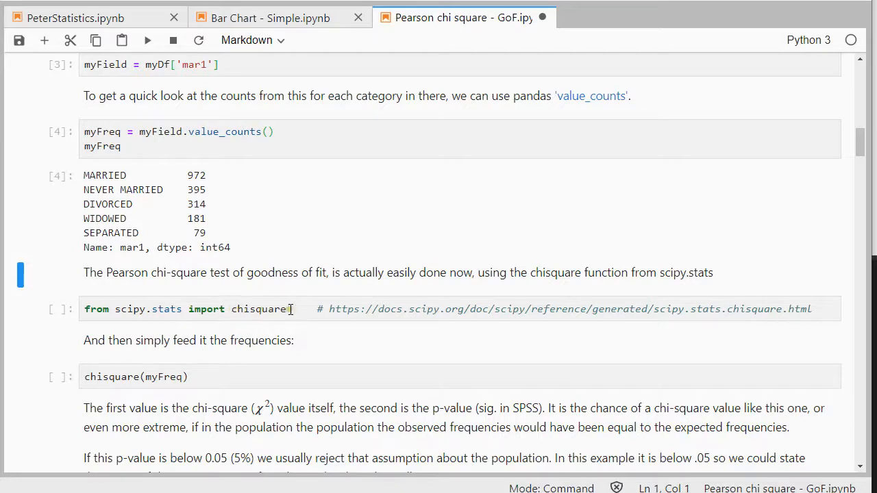
key("shift+enter")
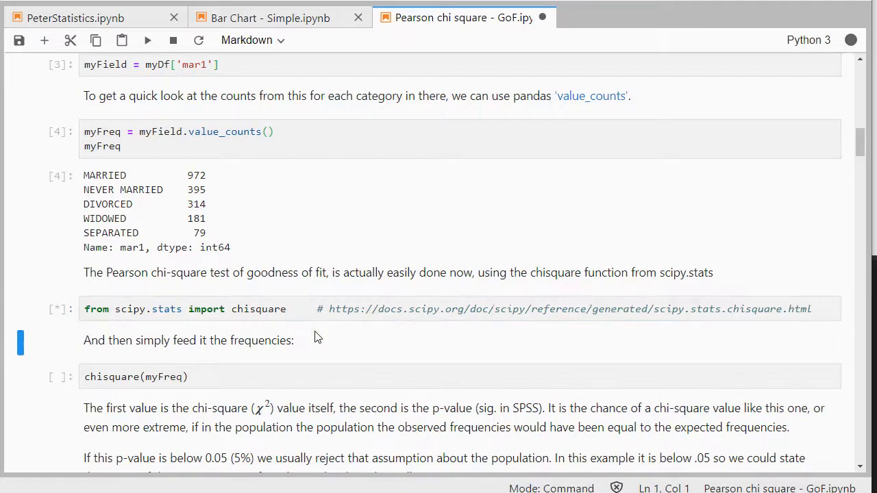
left_click(148, 39)
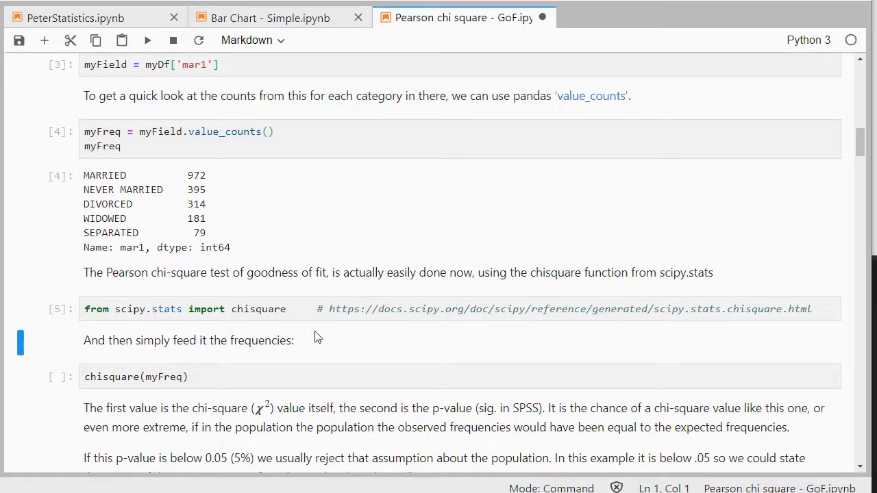
mouse_move(162, 322)
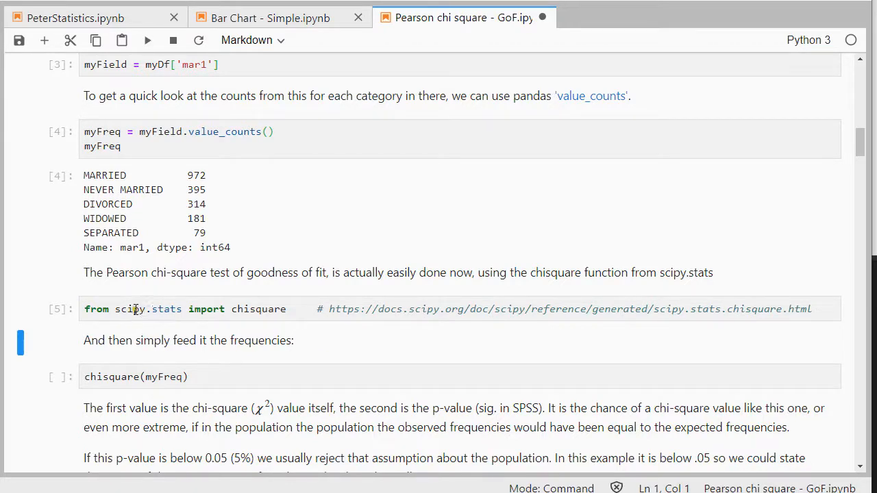
mouse_move(143, 348)
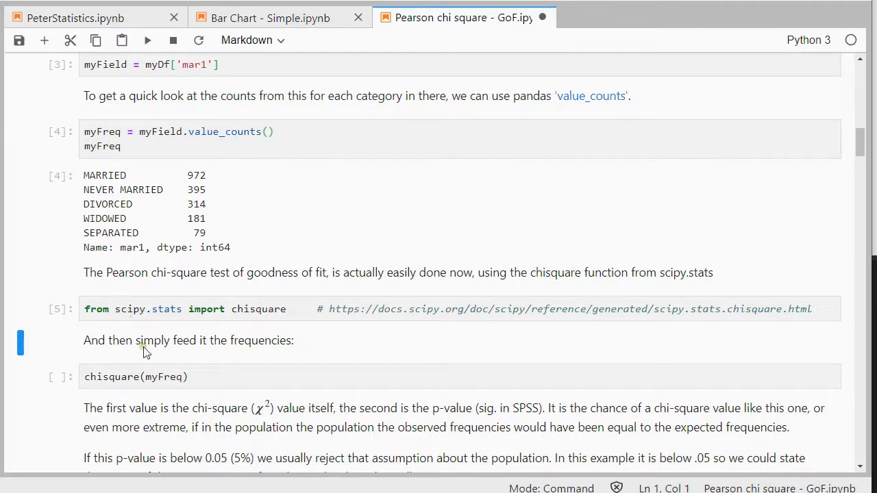
mouse_move(145, 349)
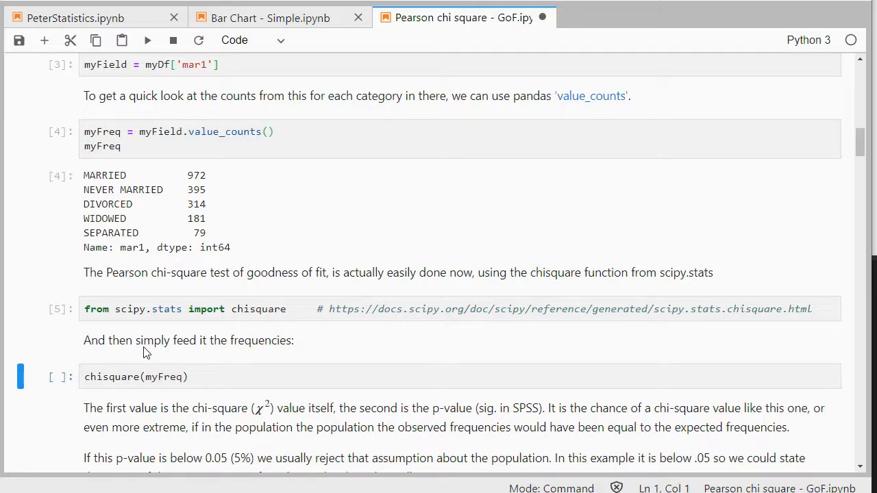
left_click(148, 39)
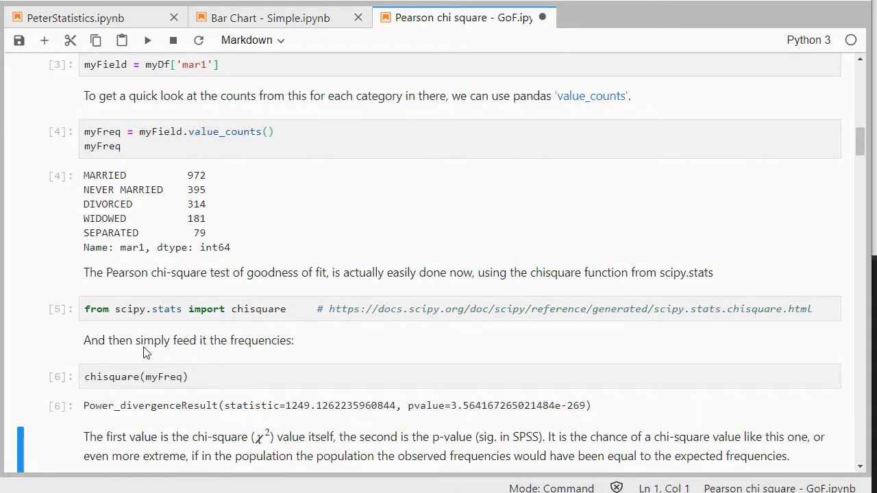
mouse_move(304, 414)
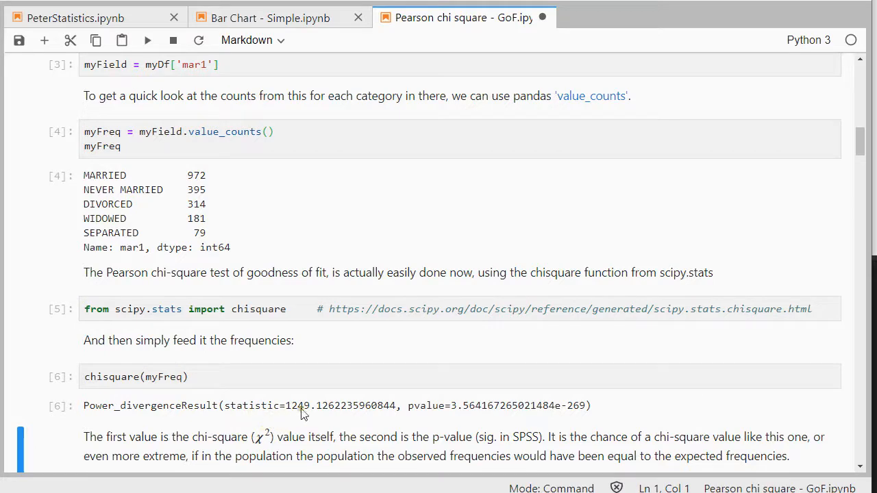
mouse_move(537, 417)
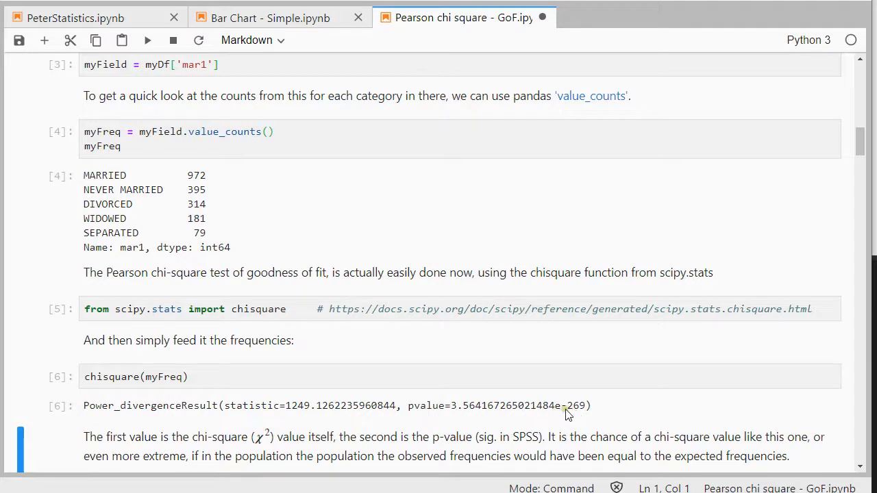
mouse_move(563, 422)
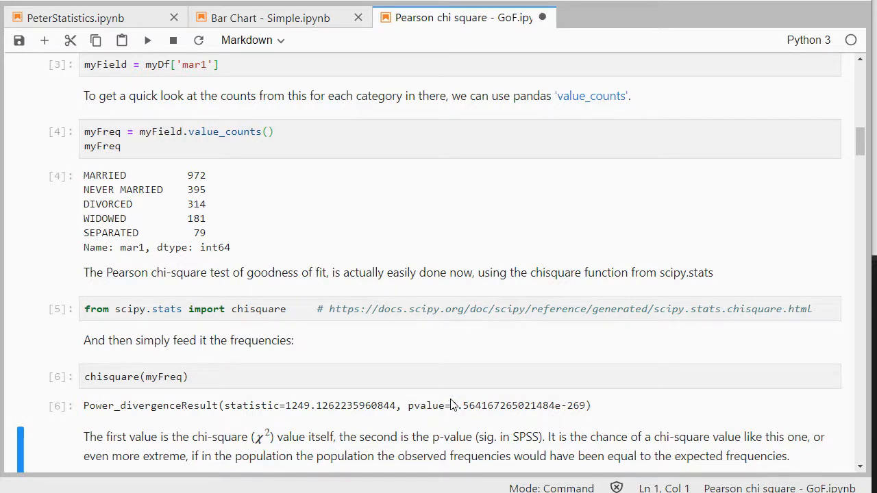
- Scroll to the degrees-of-freedom cell computing sum(myFreq) - 1
scroll("down", 3)
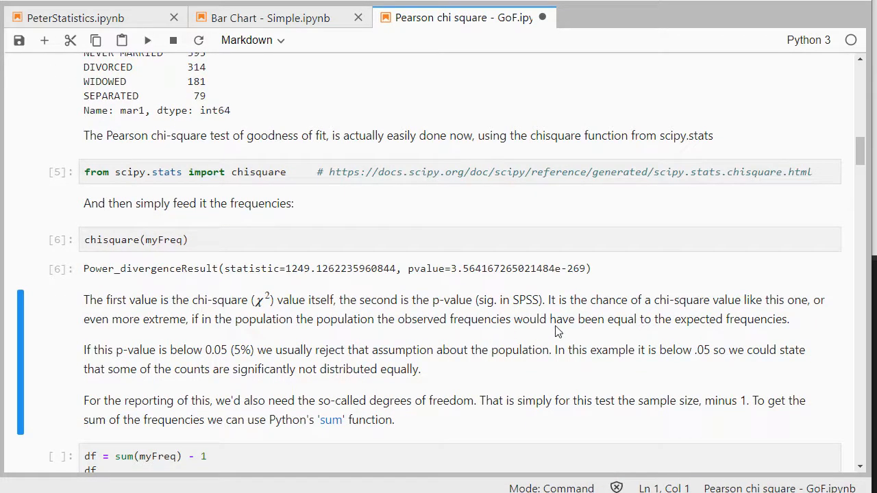
mouse_move(308, 283)
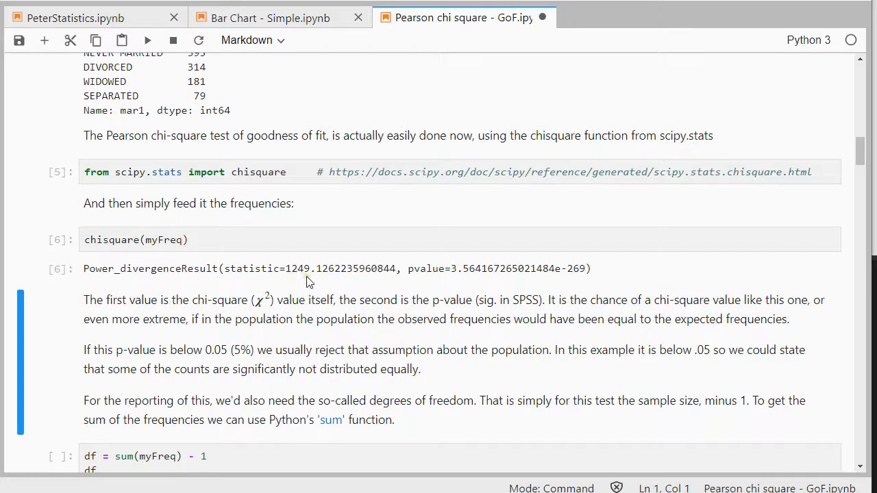
mouse_move(235, 354)
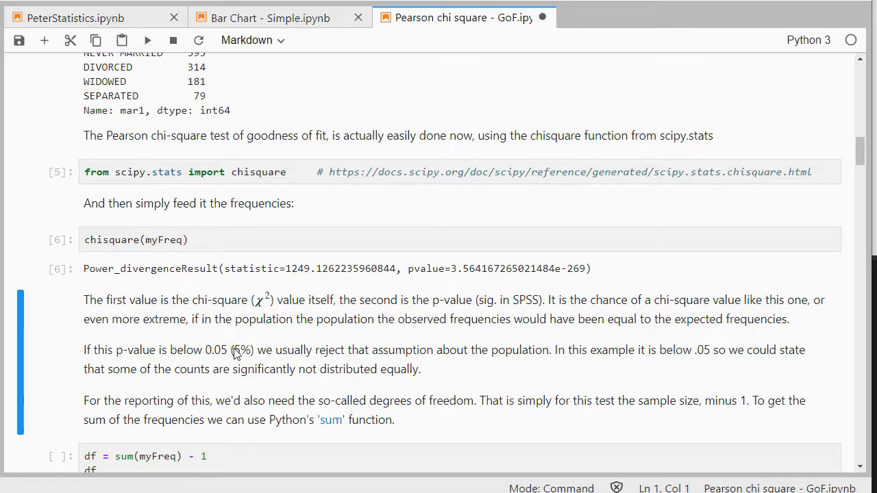
mouse_move(464, 332)
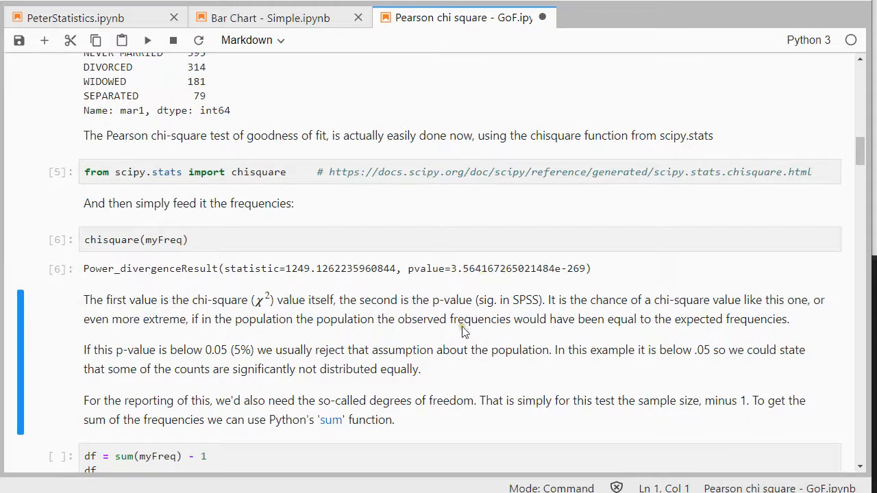
mouse_move(329, 369)
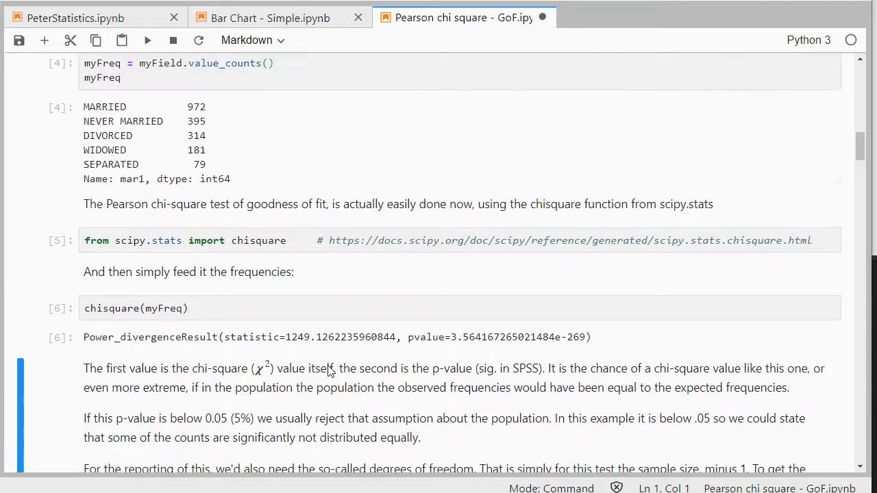
mouse_move(216, 192)
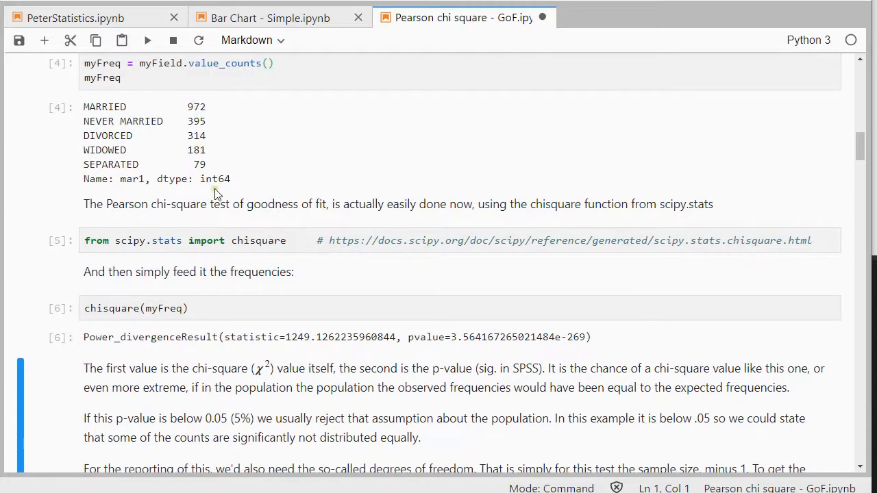
mouse_move(336, 345)
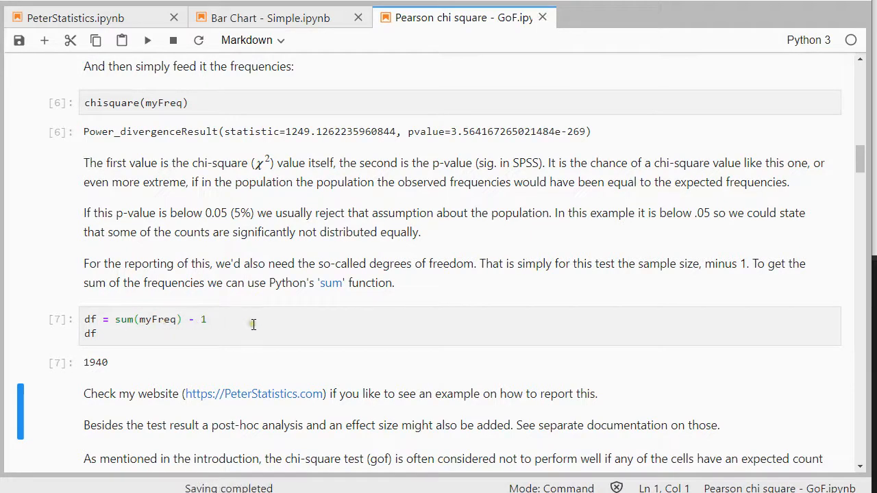
scroll("down", 3)
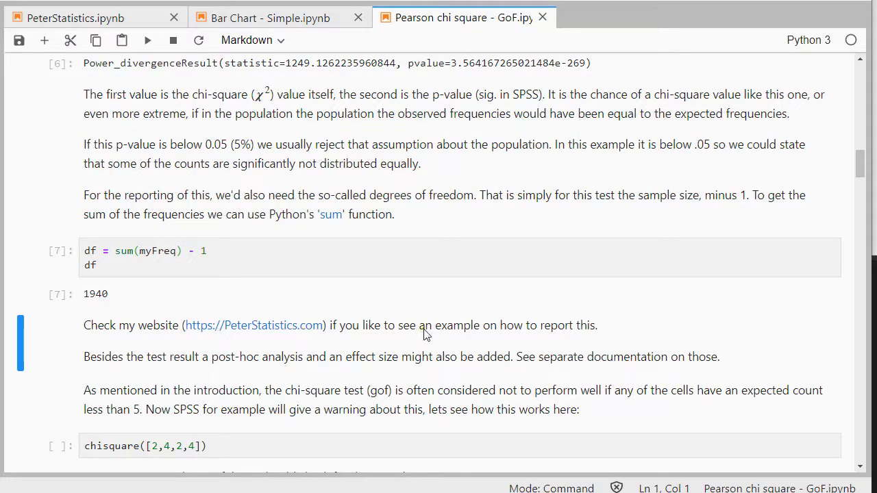
scroll("down", 3)
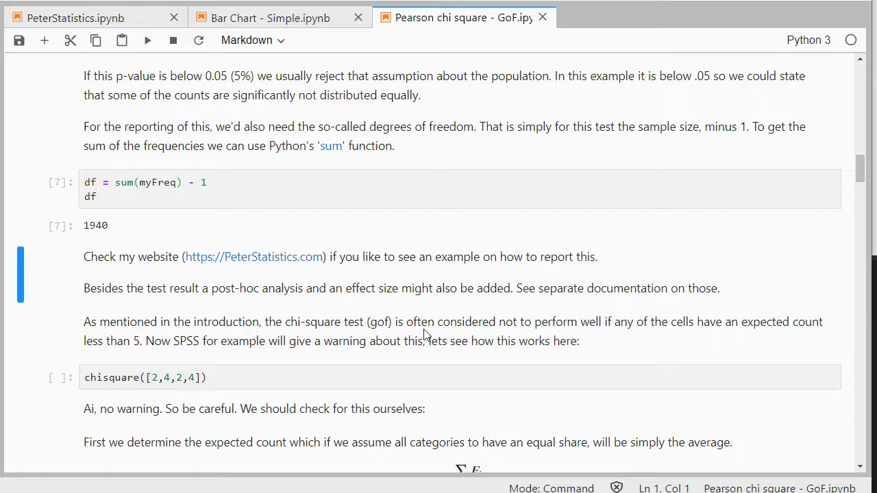
mouse_move(386, 341)
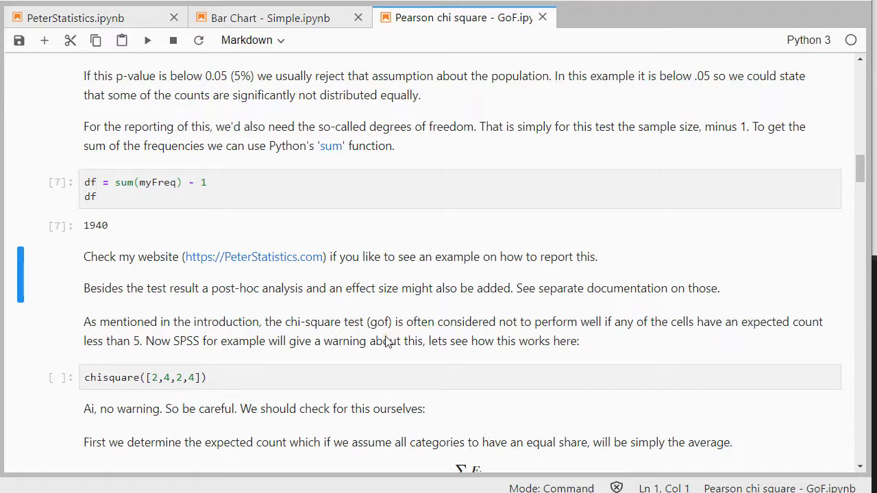
mouse_move(422, 337)
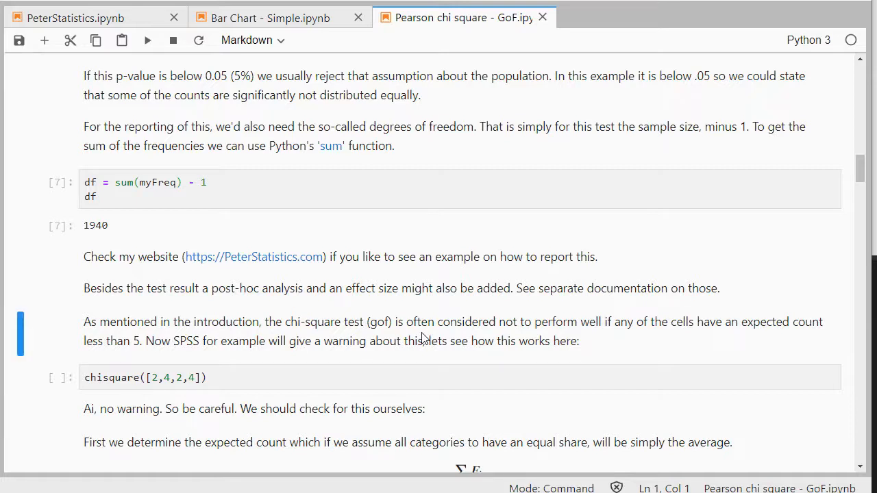
- Run chisquare([2,4,2,4]), giving statistic ≈1.33 and p ≈0.72 with no warning
left_click(458, 378)
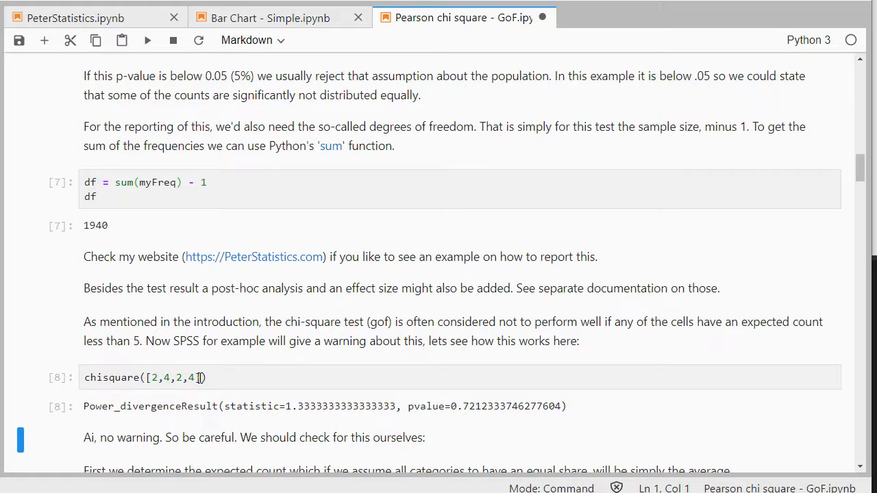
scroll("down", 3)
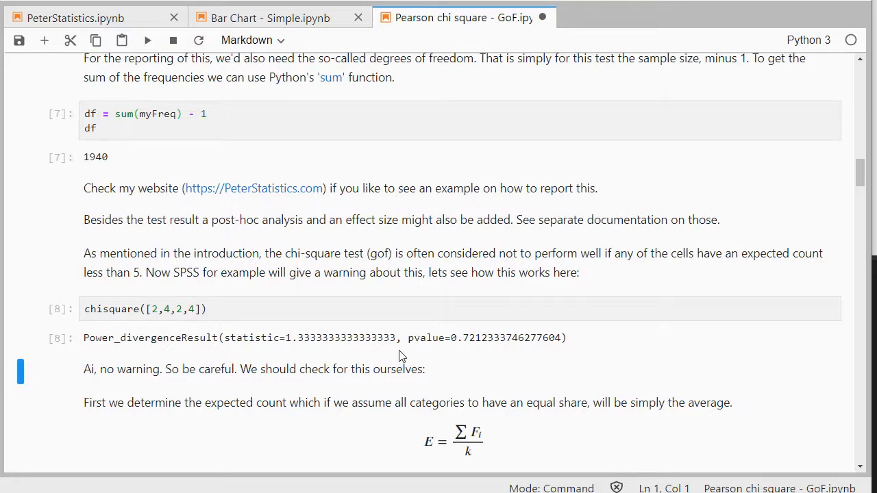
scroll("down", 3)
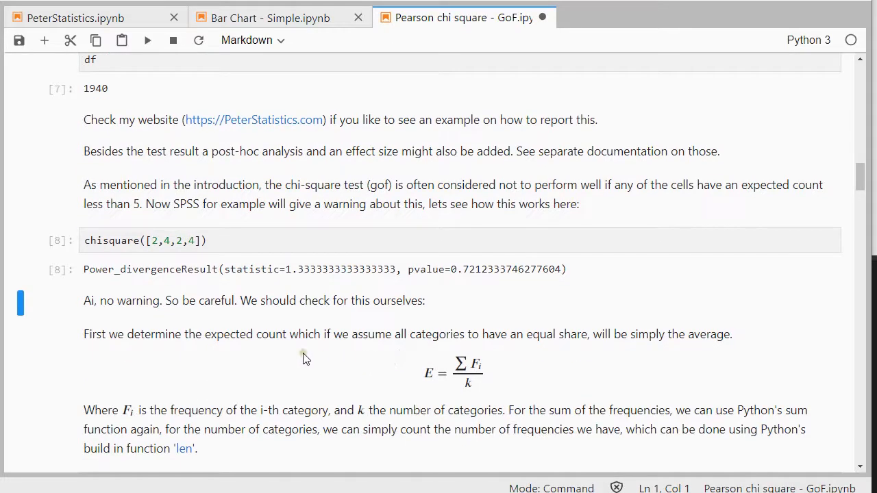
mouse_move(296, 358)
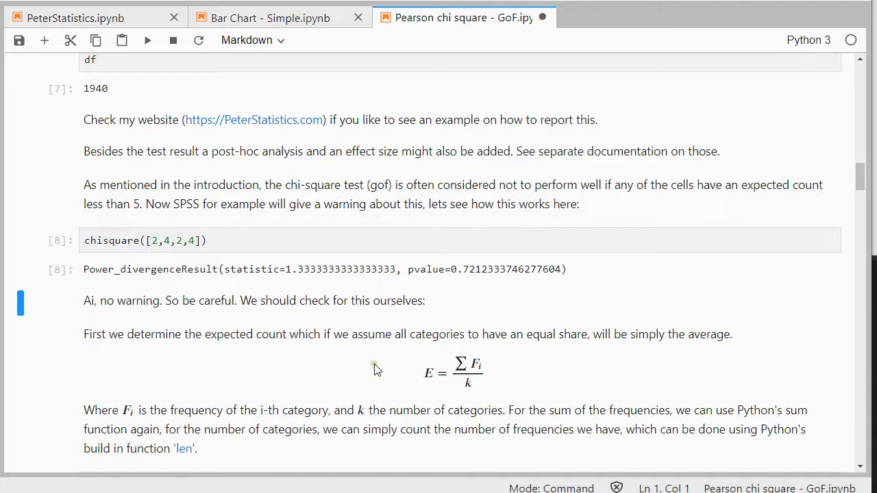
mouse_move(438, 371)
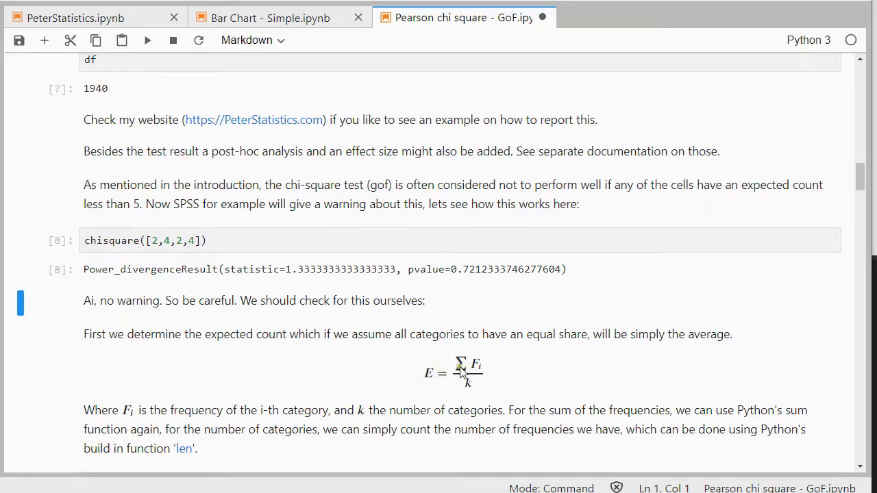
mouse_move(471, 400)
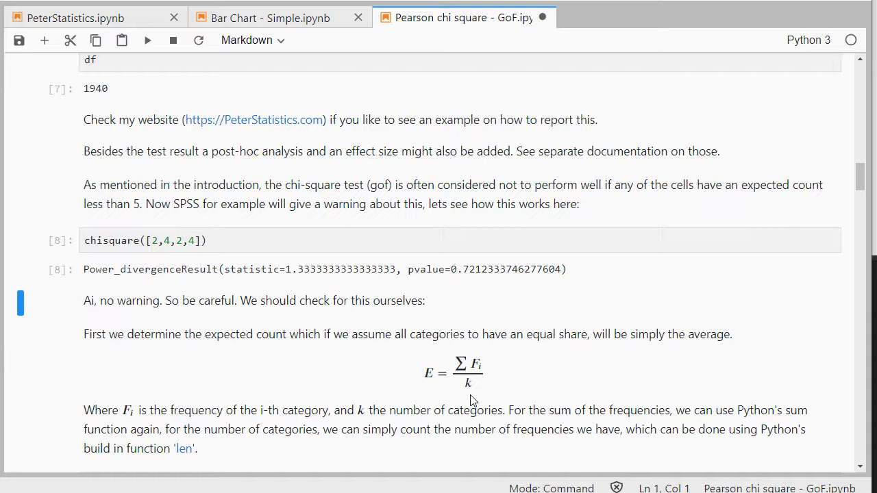
mouse_move(363, 411)
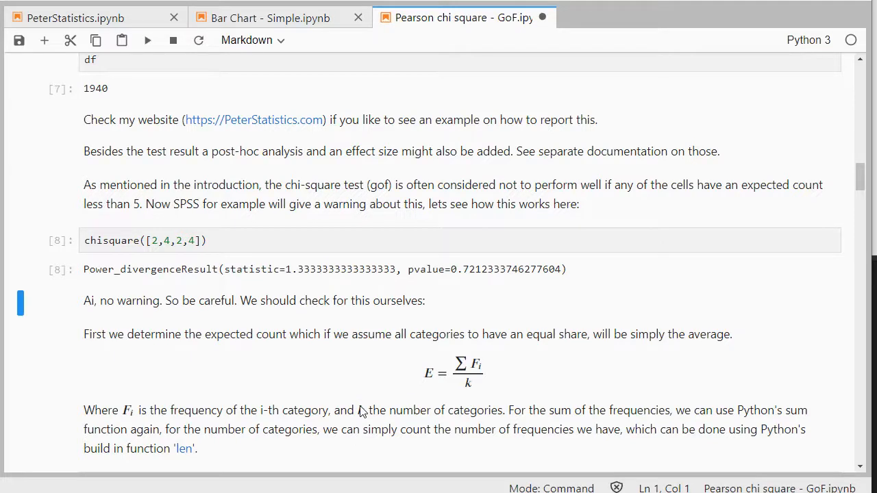
- Run the expectedCount cell sum(myFreq)/len(myFreq), returning 388.2
scroll("down", 3)
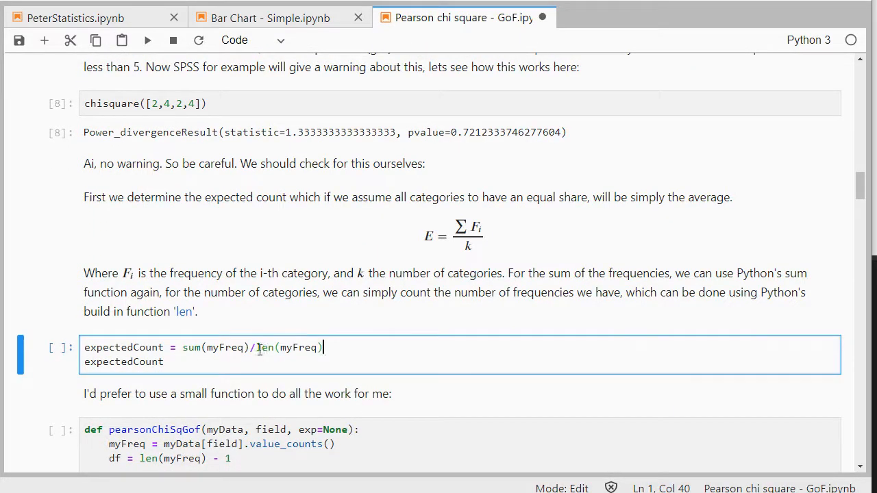
mouse_move(365, 351)
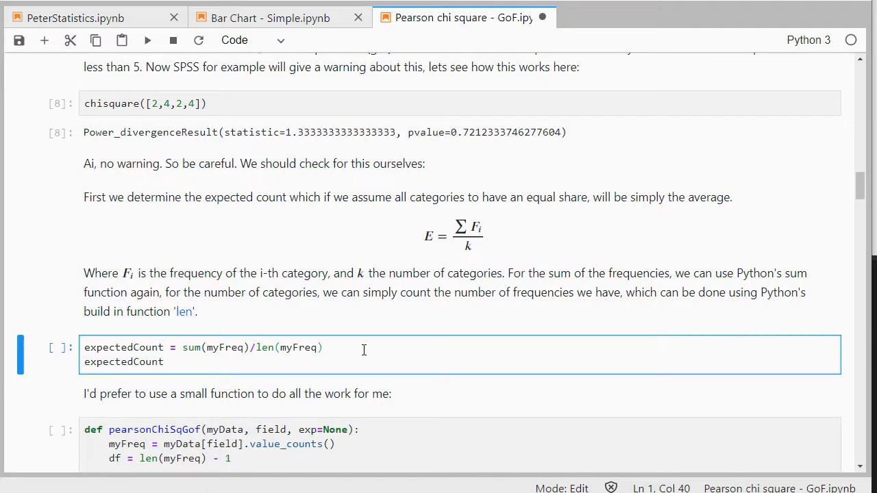
key("shift+enter")
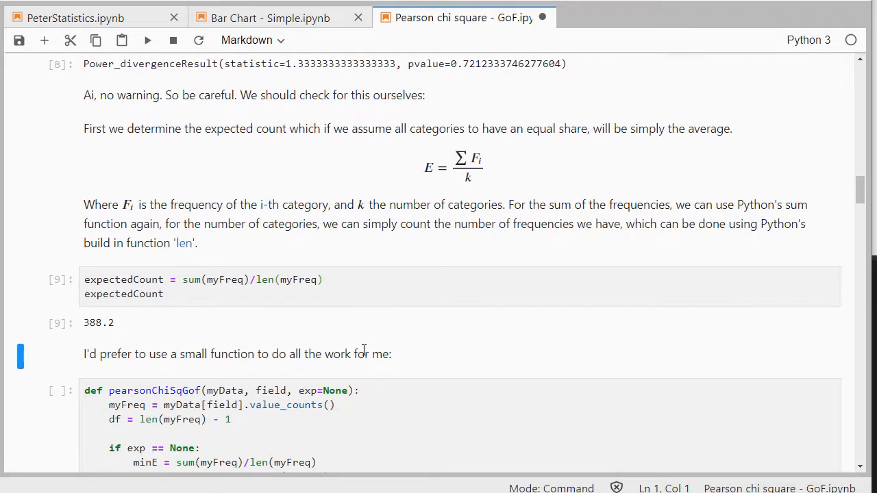
scroll("down", 3)
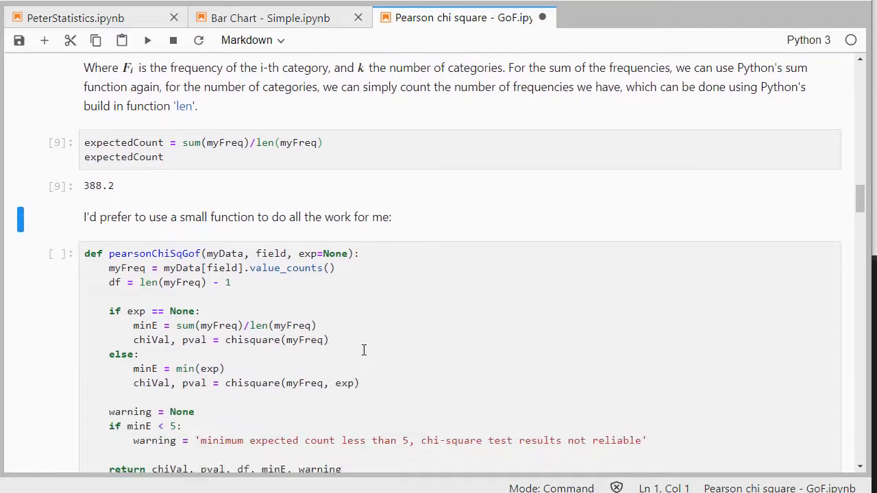
scroll("down", 3)
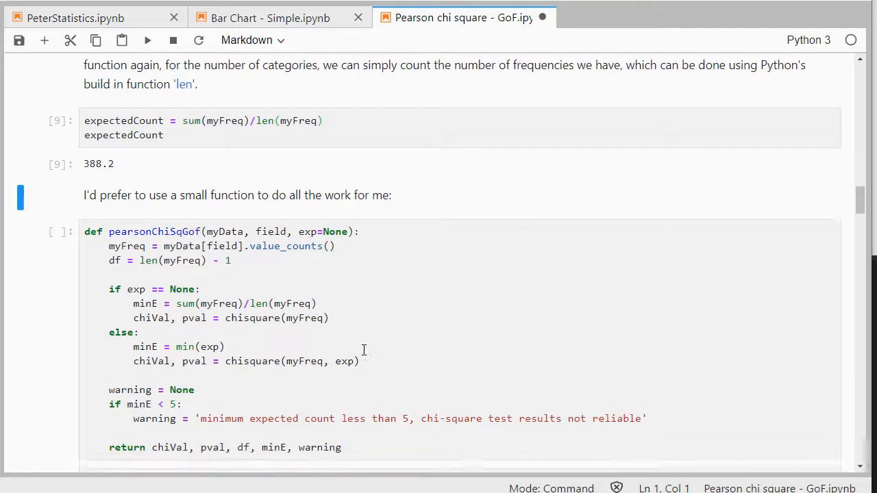
scroll("down", 3)
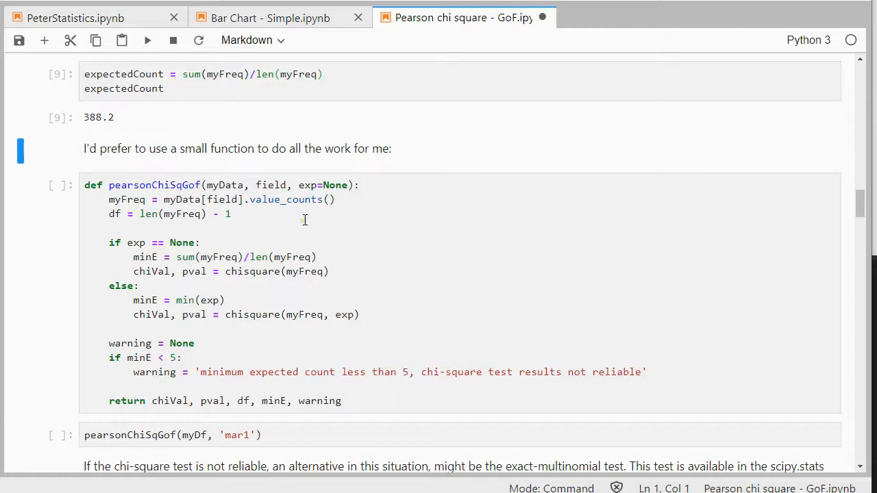
mouse_move(122, 248)
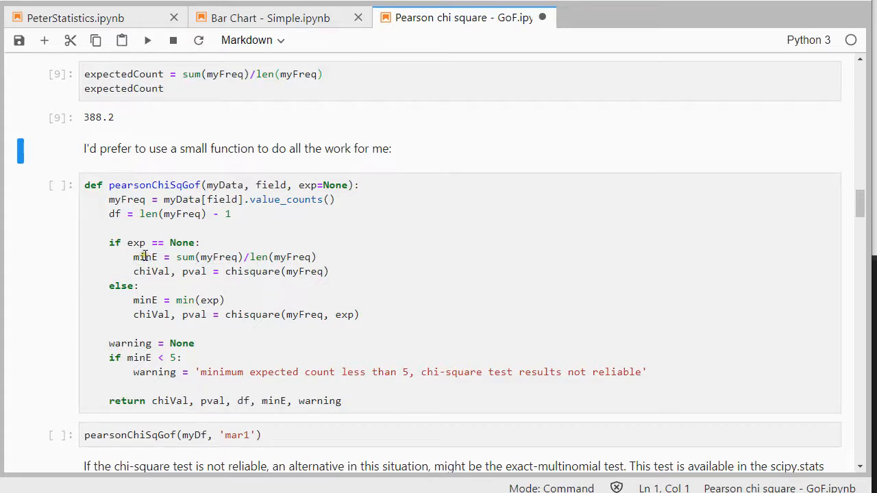
key("ctrl+s")
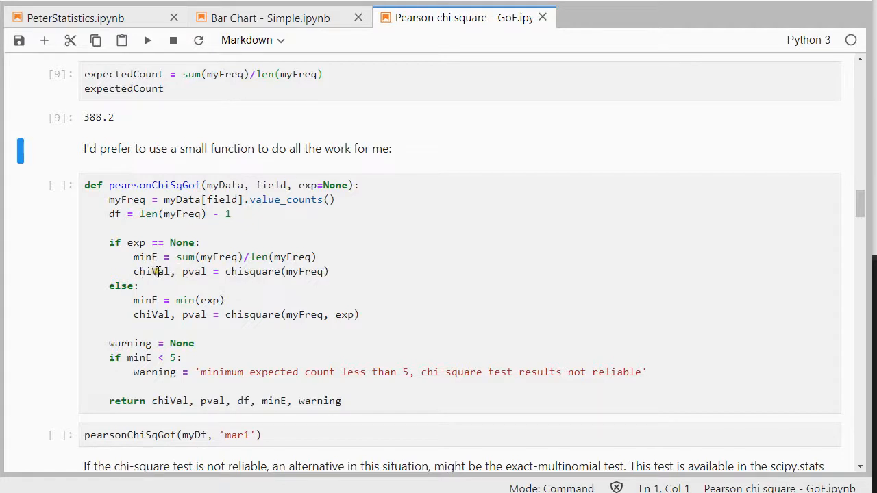
mouse_move(165, 271)
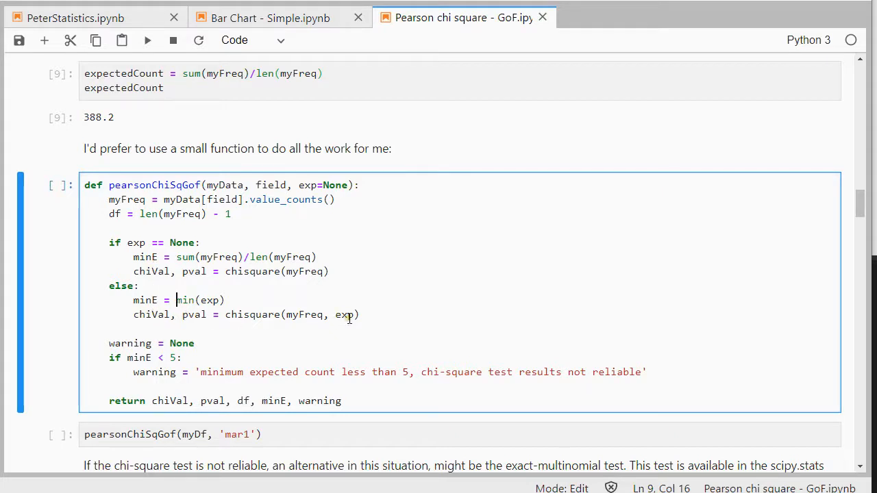
- Highlight the exp argument in the chisquare call and move to the pearsonChiSqGof(myDf, 'mar1') cell
double_click(345, 314)
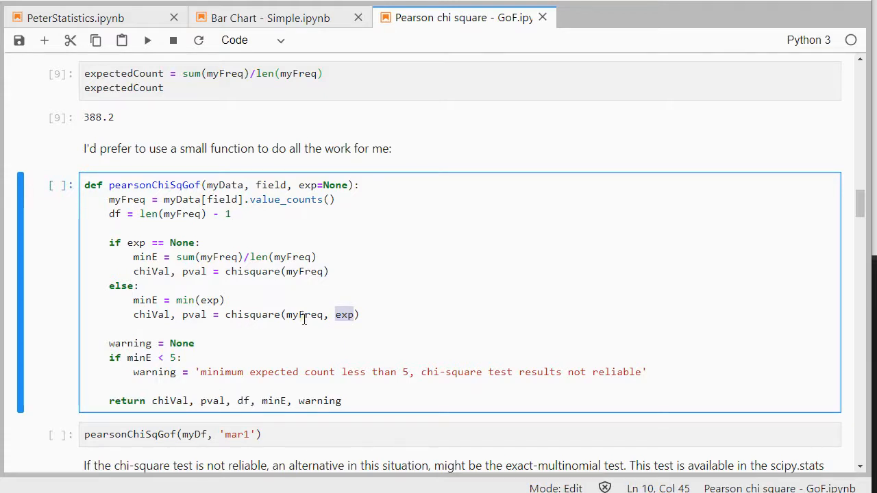
scroll("down", 3)
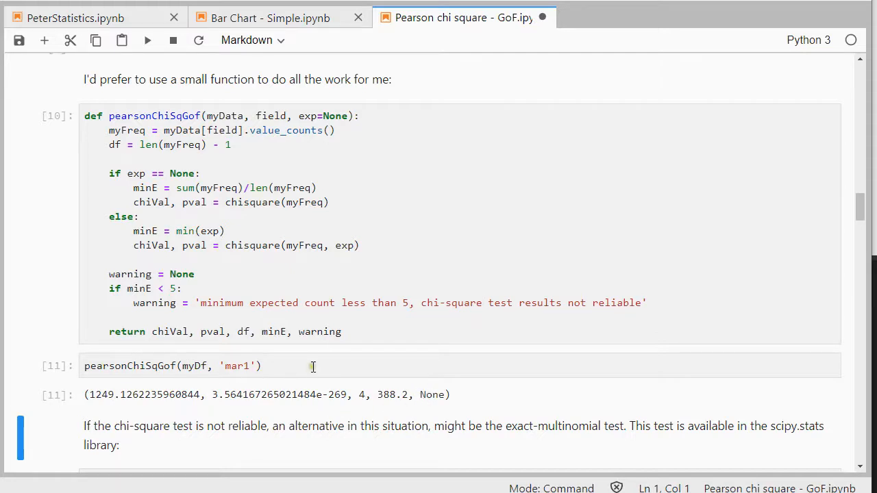
scroll("down", 3)
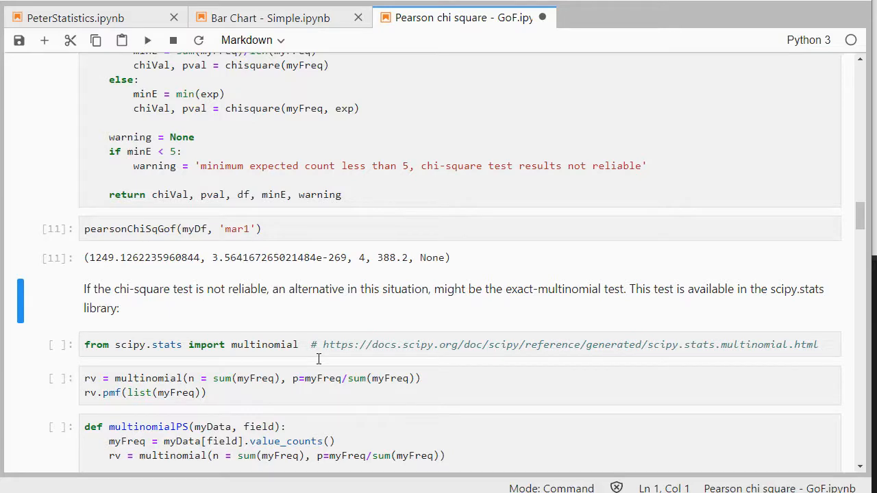
scroll("down", 3)
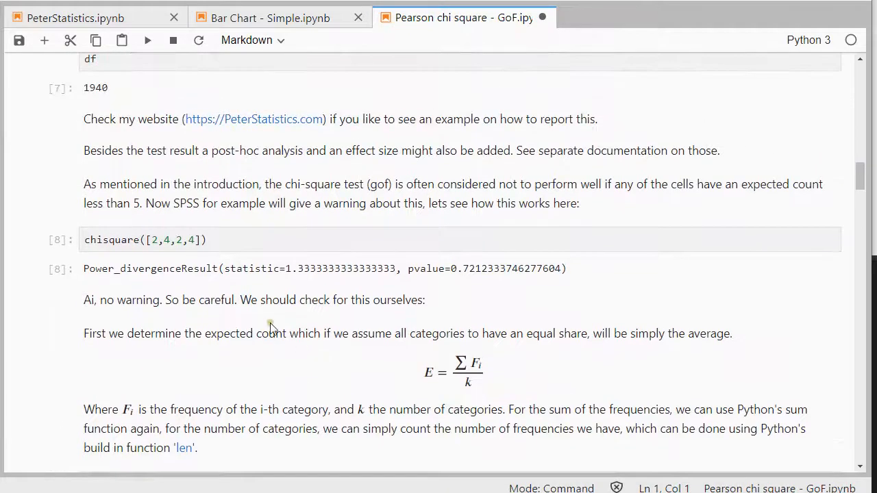
left_click(192, 240)
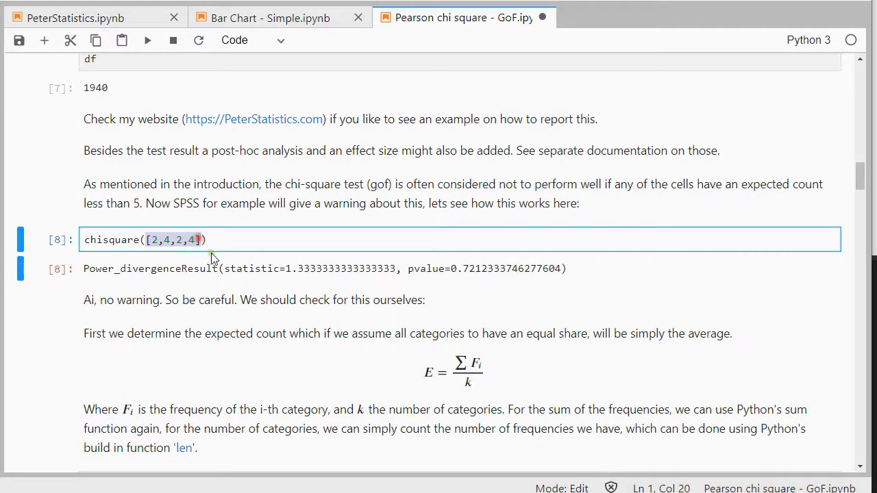
scroll("down", 3)
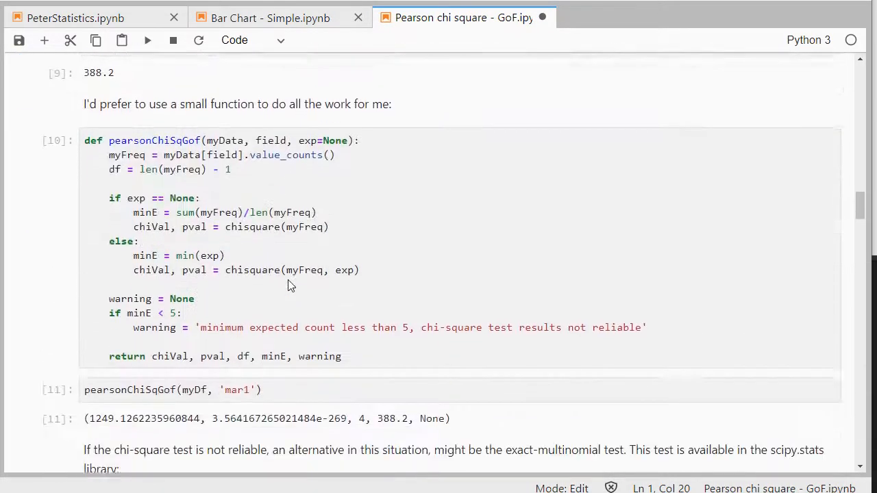
scroll("down", 3)
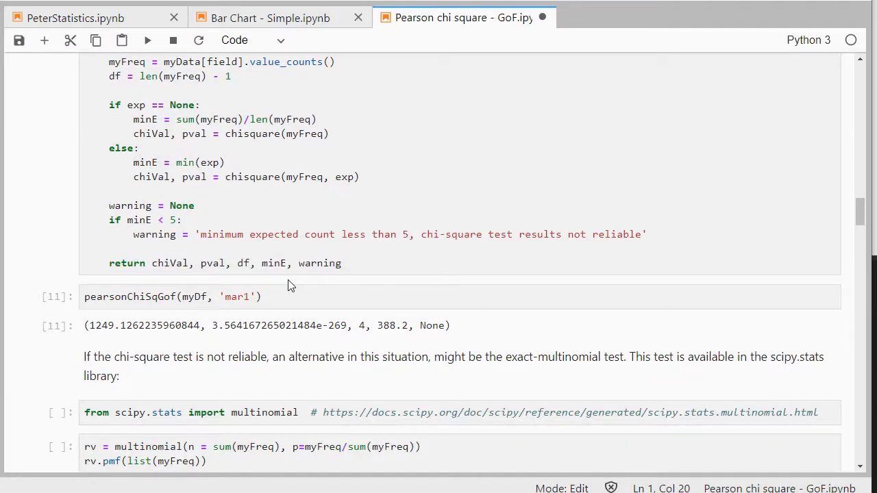
scroll("down", 3)
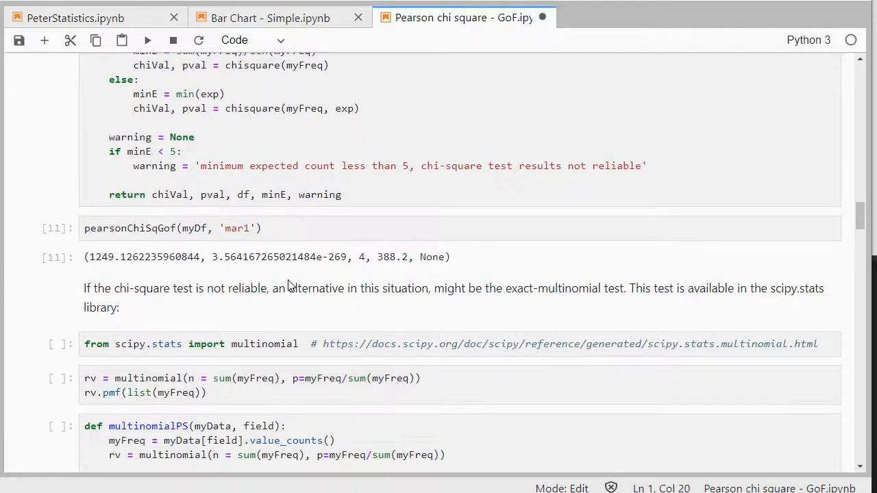
mouse_move(431, 266)
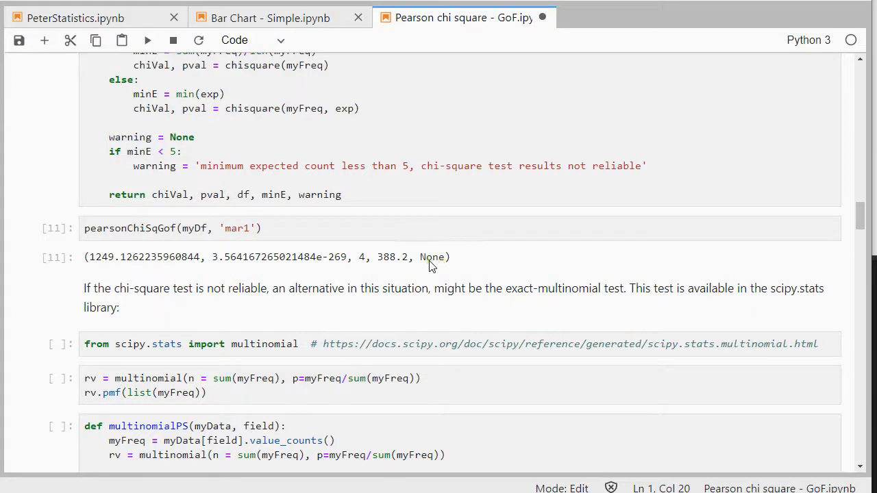
mouse_move(354, 288)
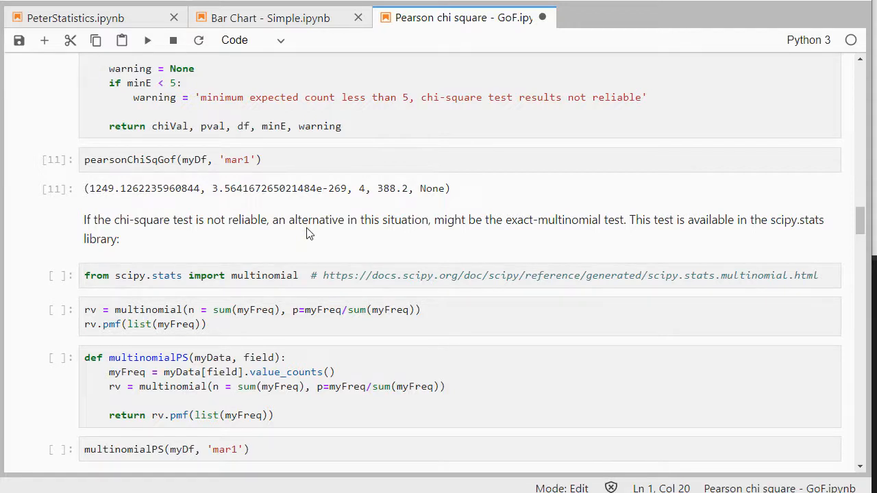
mouse_move(516, 227)
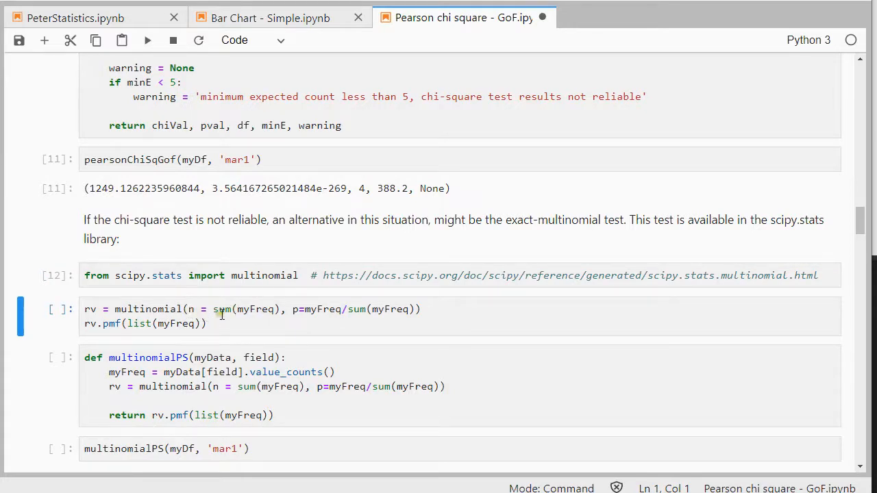
mouse_move(335, 310)
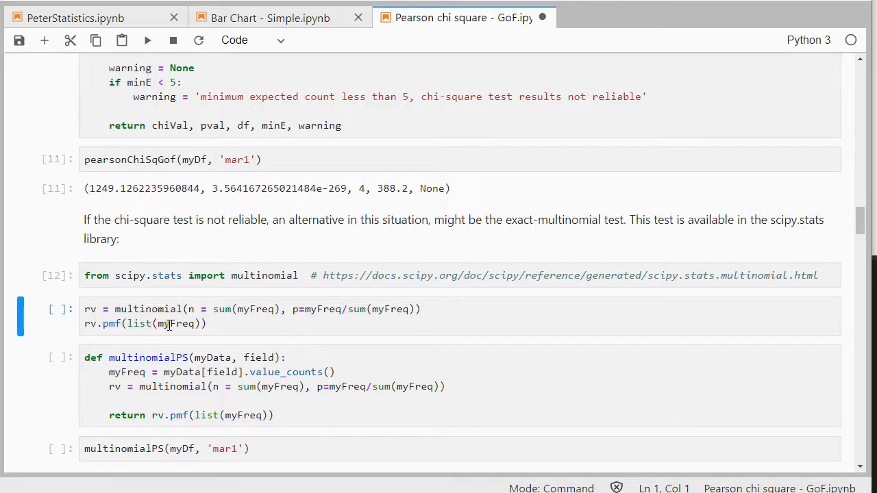
- Run the multinomial pmf cell on the marital frequencies, returning about 8.48e-07
left_click(226, 323)
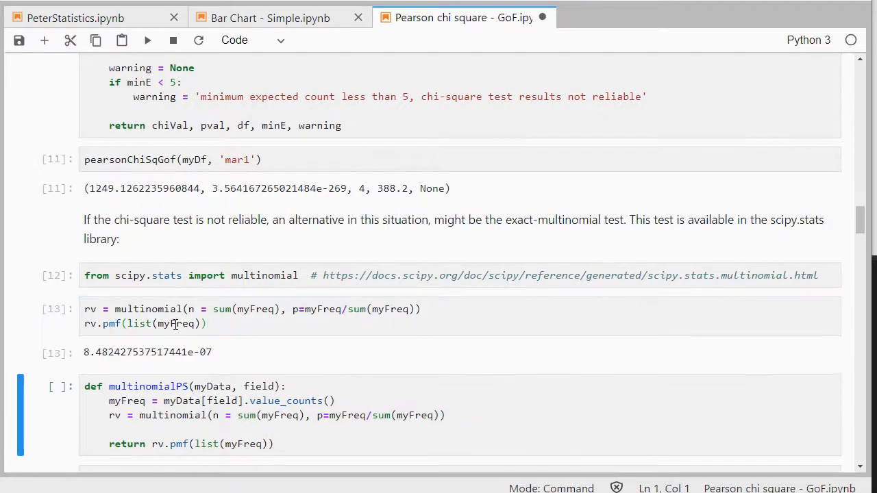
mouse_move(159, 373)
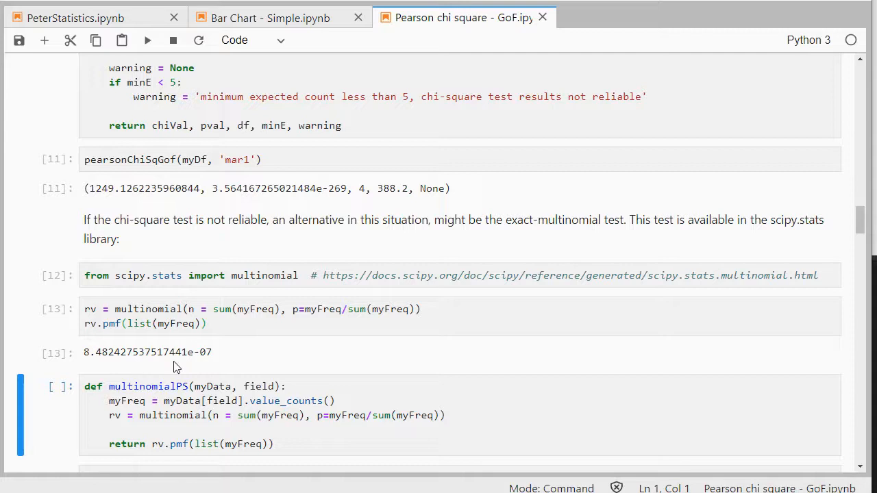
- Move past the multinomialPS(myDf, 'mar1') result 8.48e-07 down to the References and Appendix
scroll("down", 3)
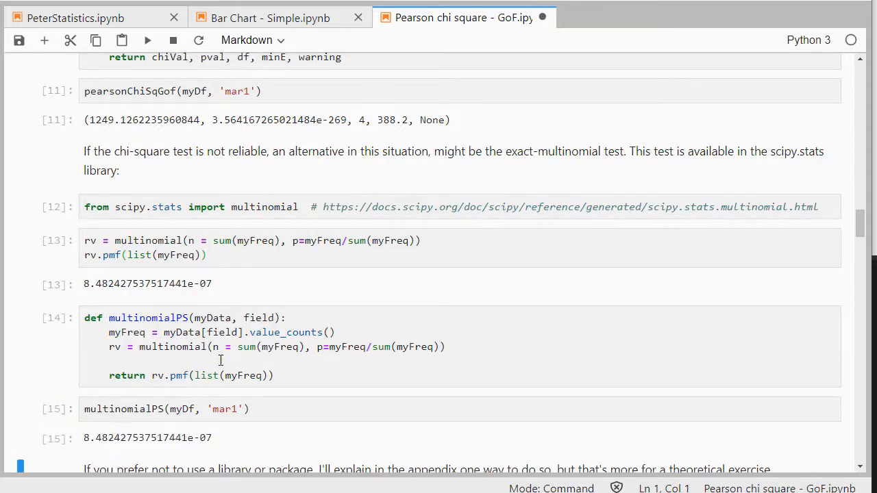
scroll("down", 3)
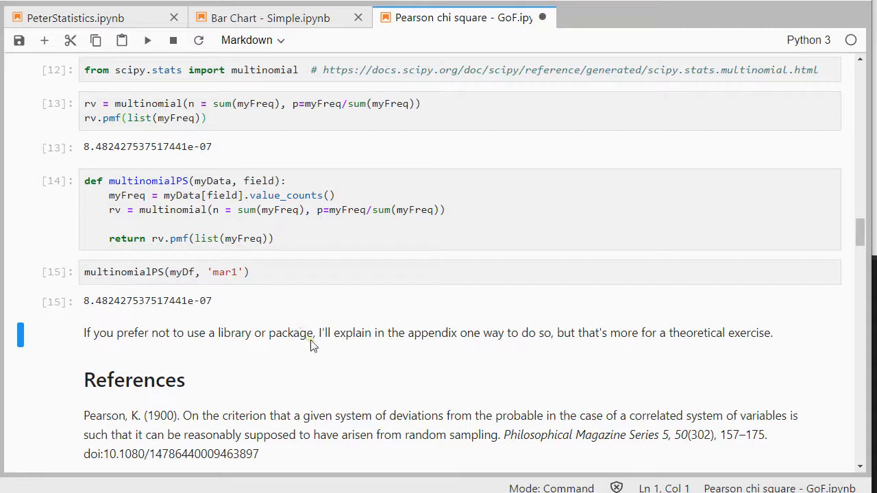
mouse_move(257, 352)
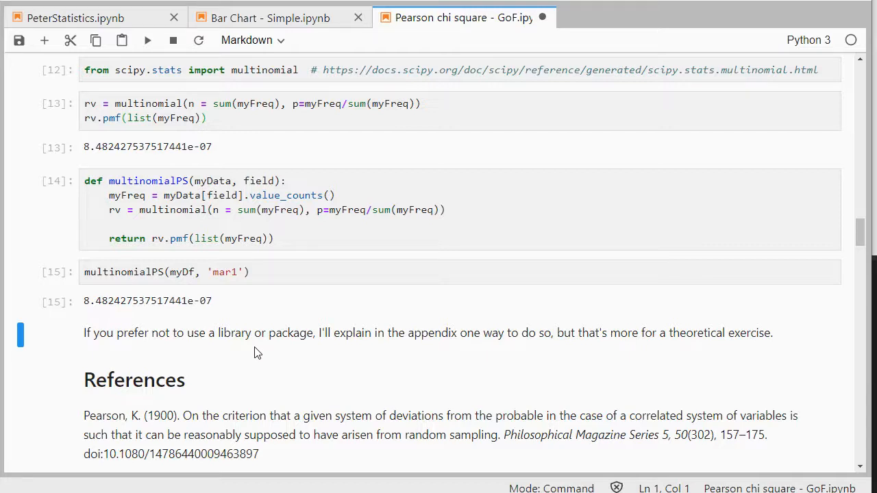
scroll("down", 3)
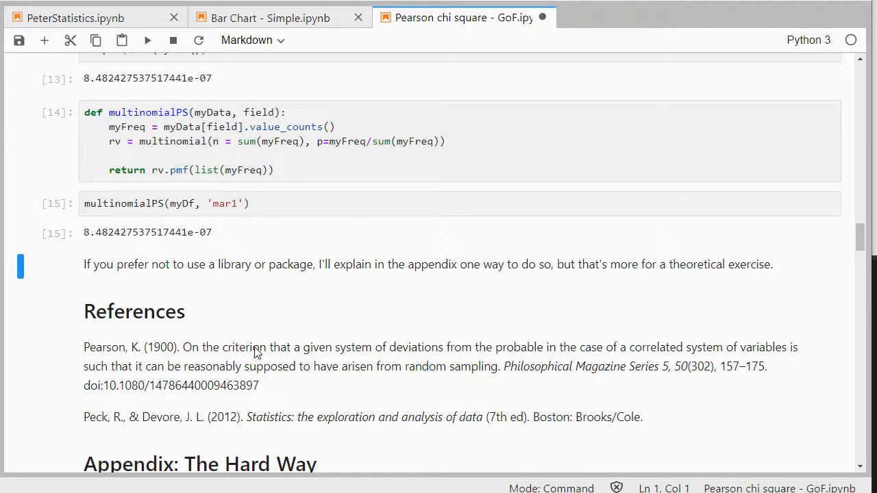
mouse_move(266, 365)
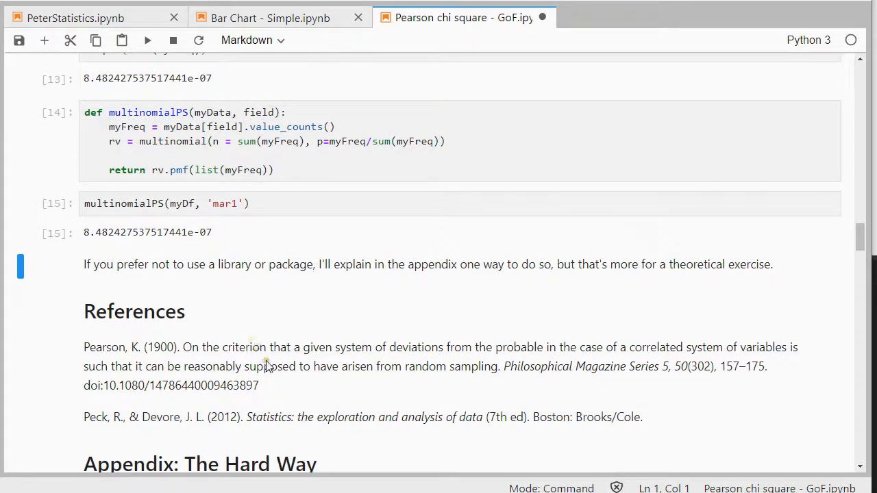